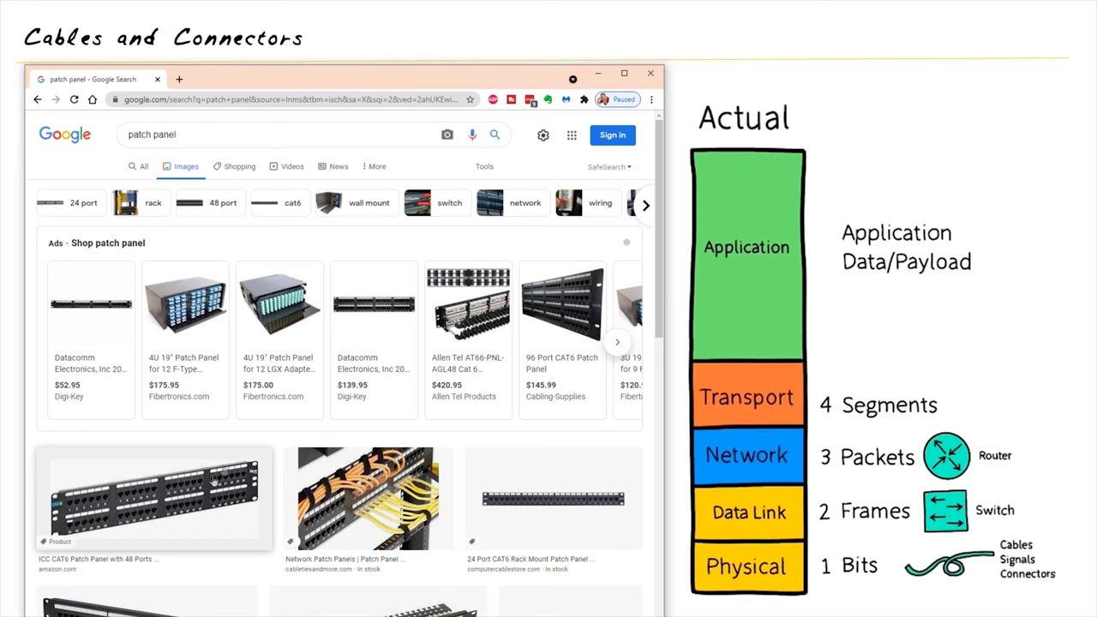
mouse_move(468, 306)
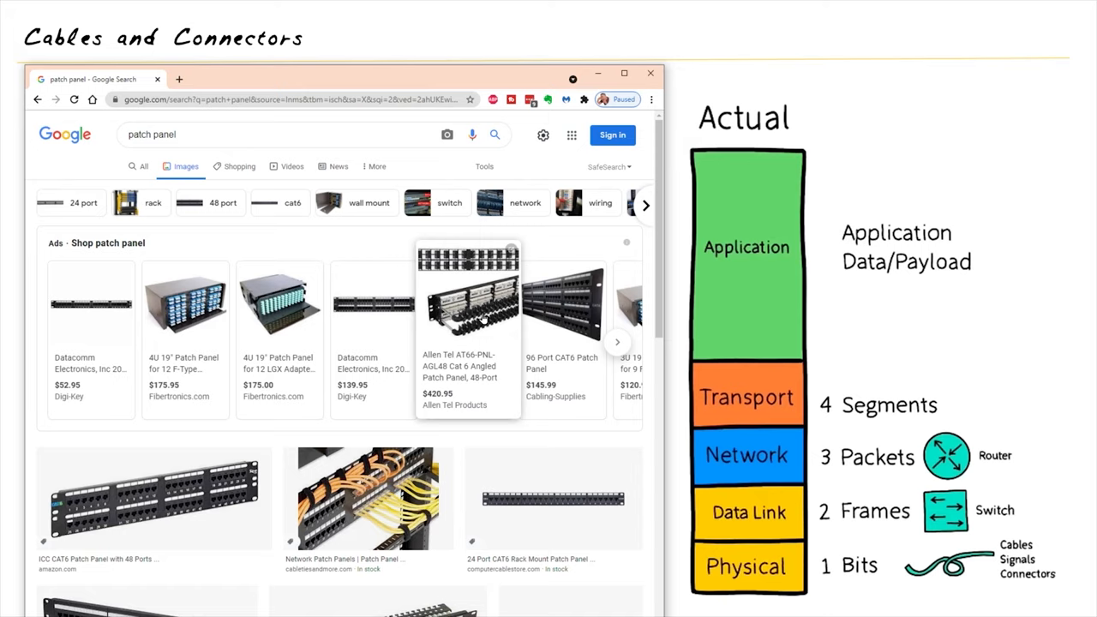
Step: Open the Allen Tel AT66-PNL-AGL48 angled 48-port patch panel listing in a new tab
click(468, 292)
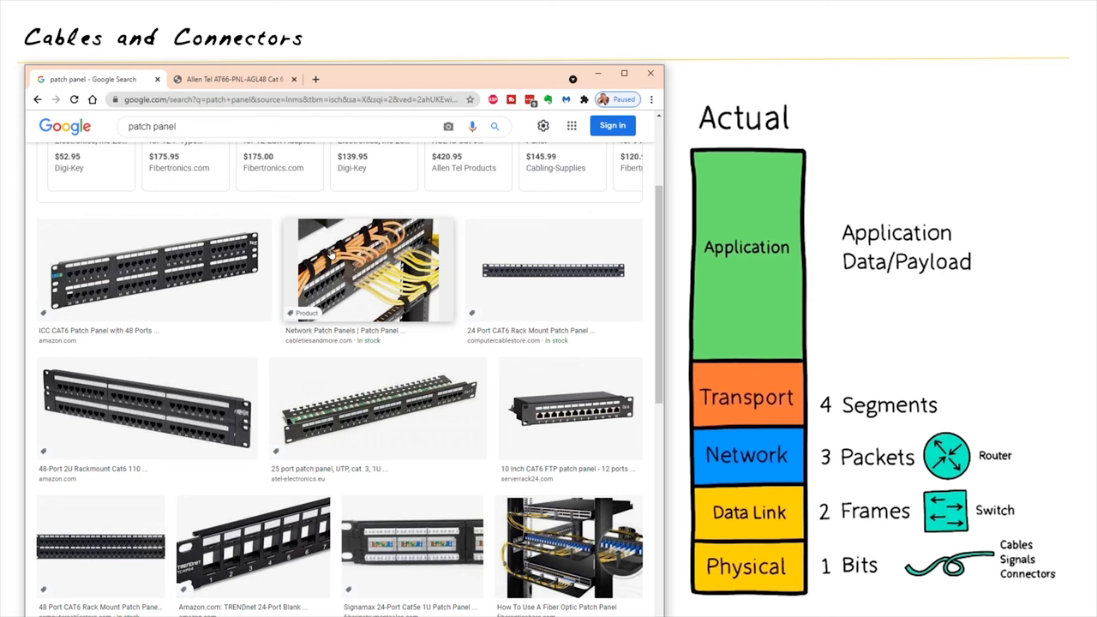
Step: Preview the Components Express before-and-after Patch Panels photo with its related images
scroll(down, 3)
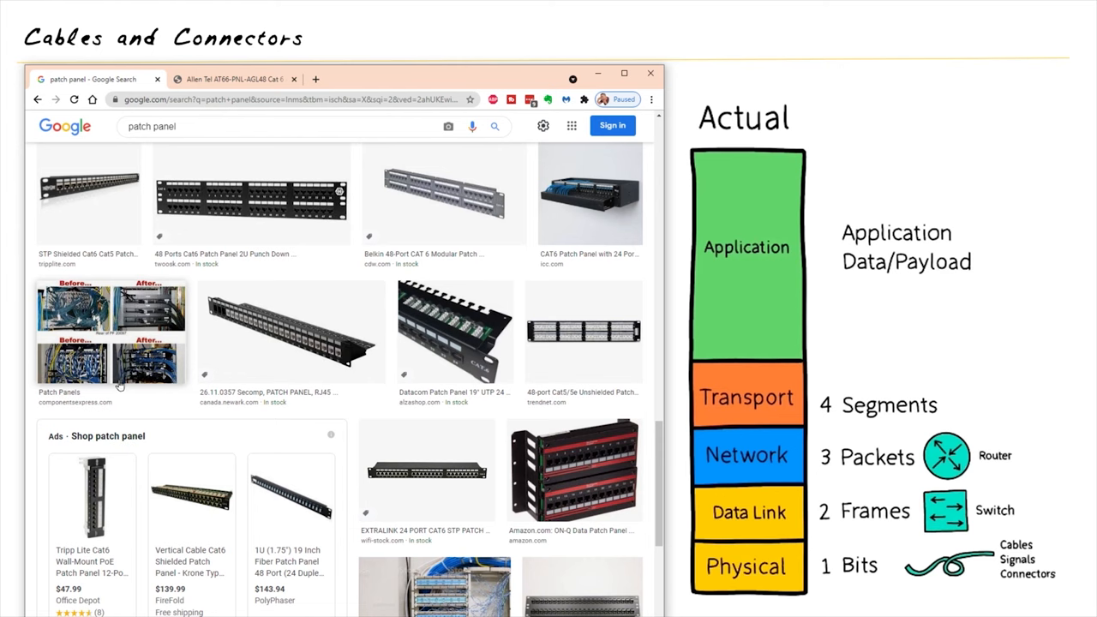
click(110, 334)
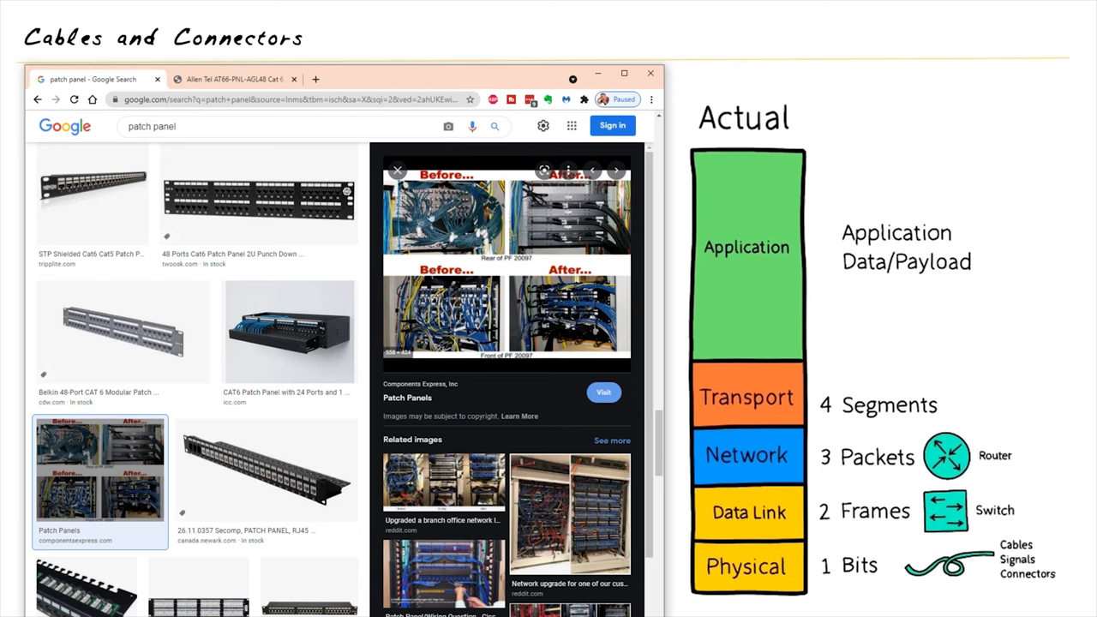
scroll(down, 3)
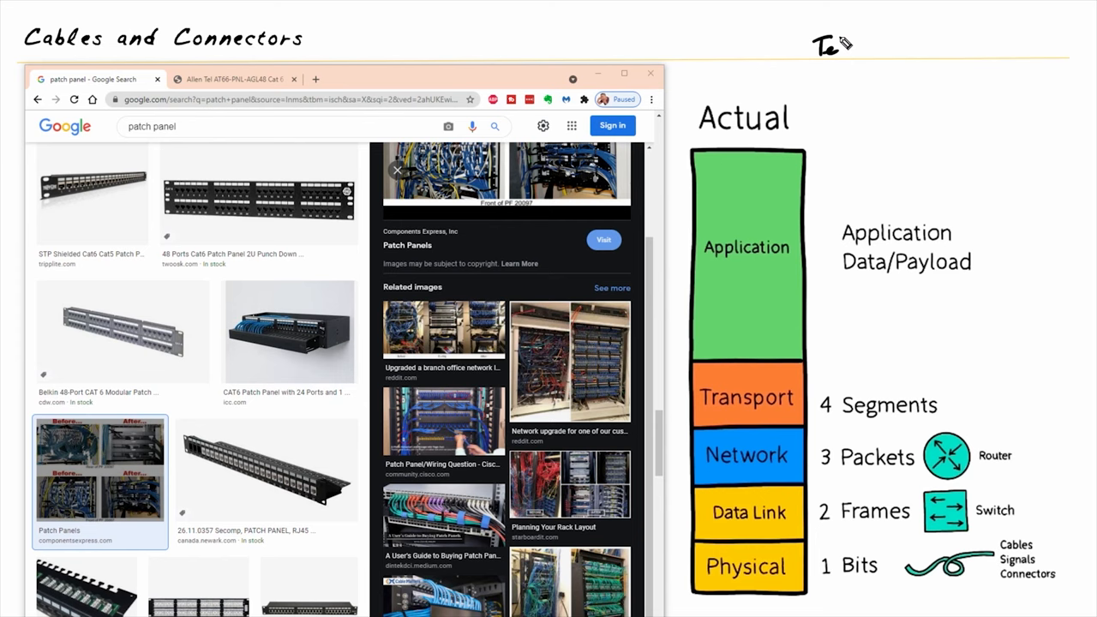
Step: Annotate the slide with a 'Telephone Connectors' heading, 66 and 110 block sketches, and '100mhz'
text(Telephone Connectors)
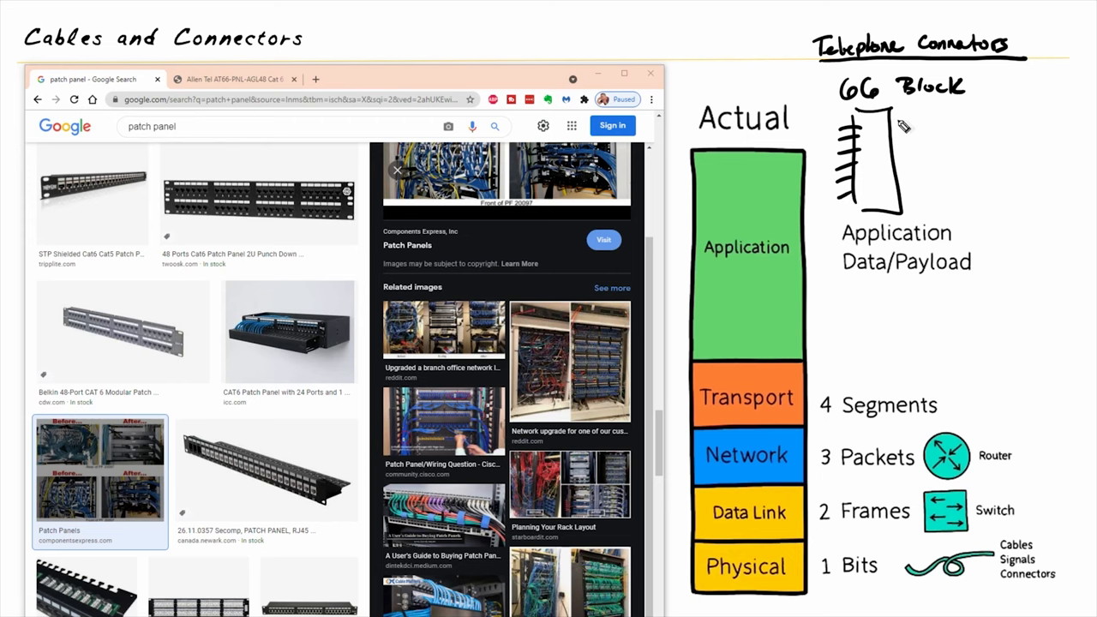
drag(905, 129, 891, 227)
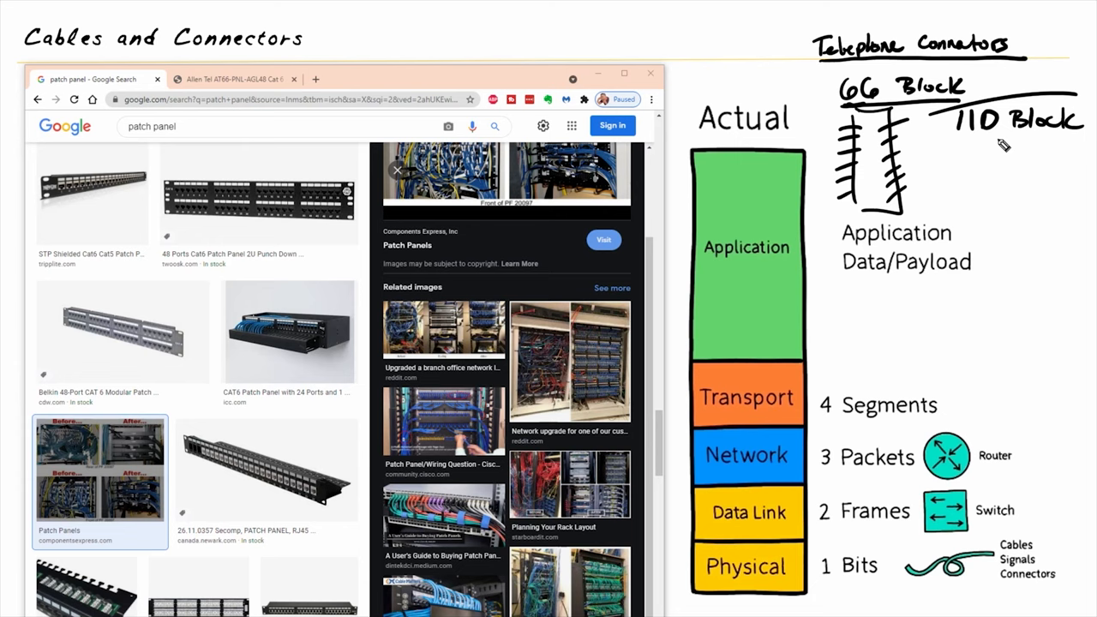
mouse_move(967, 204)
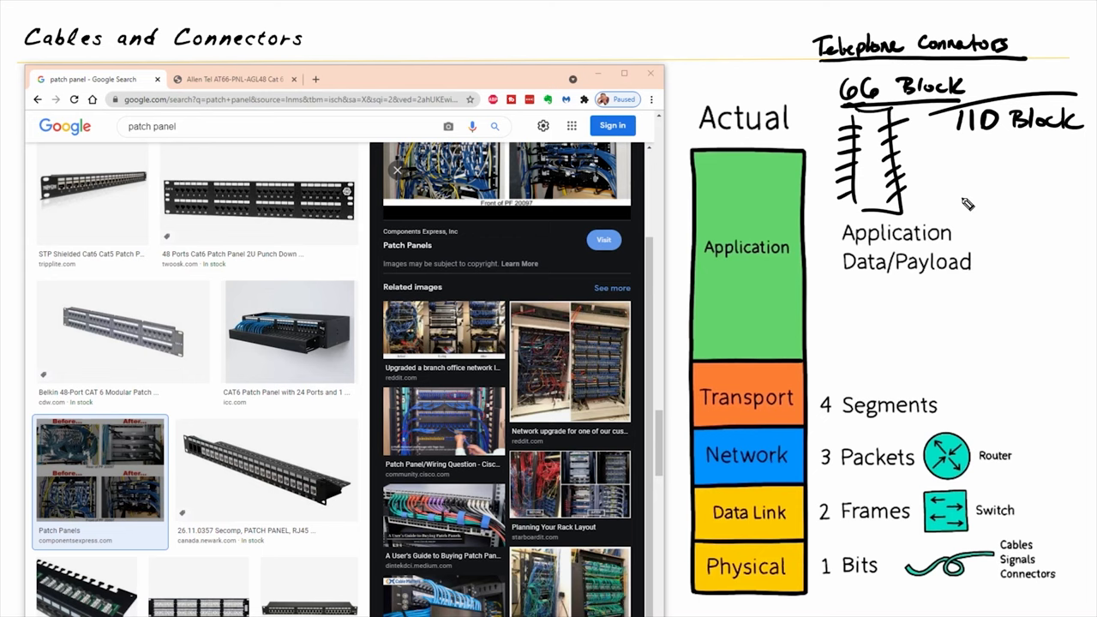
text(100mhz)
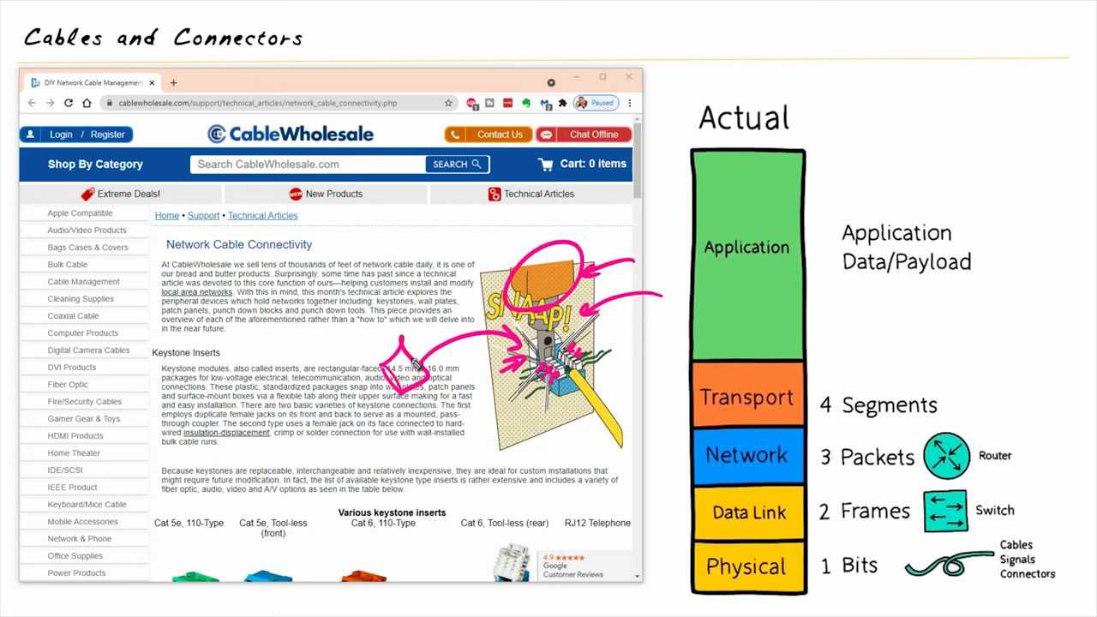
Step: Scroll the Network Cable Connectivity article past keystones and patch panels to Punch Down Blocks
scroll(down, 3)
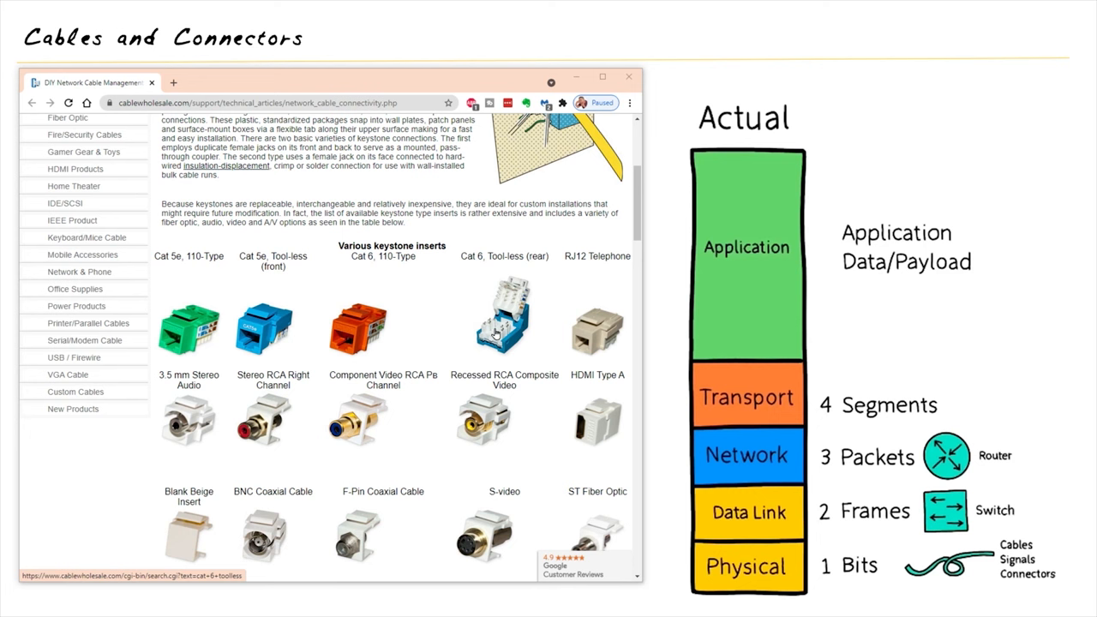
scroll(down, 3)
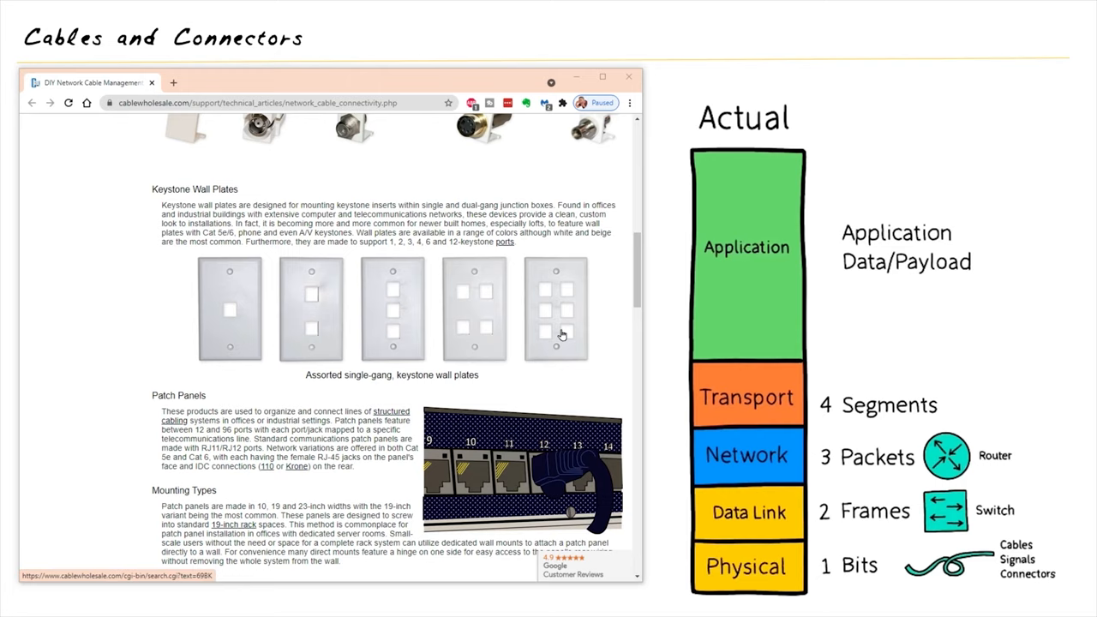
scroll(down, 3)
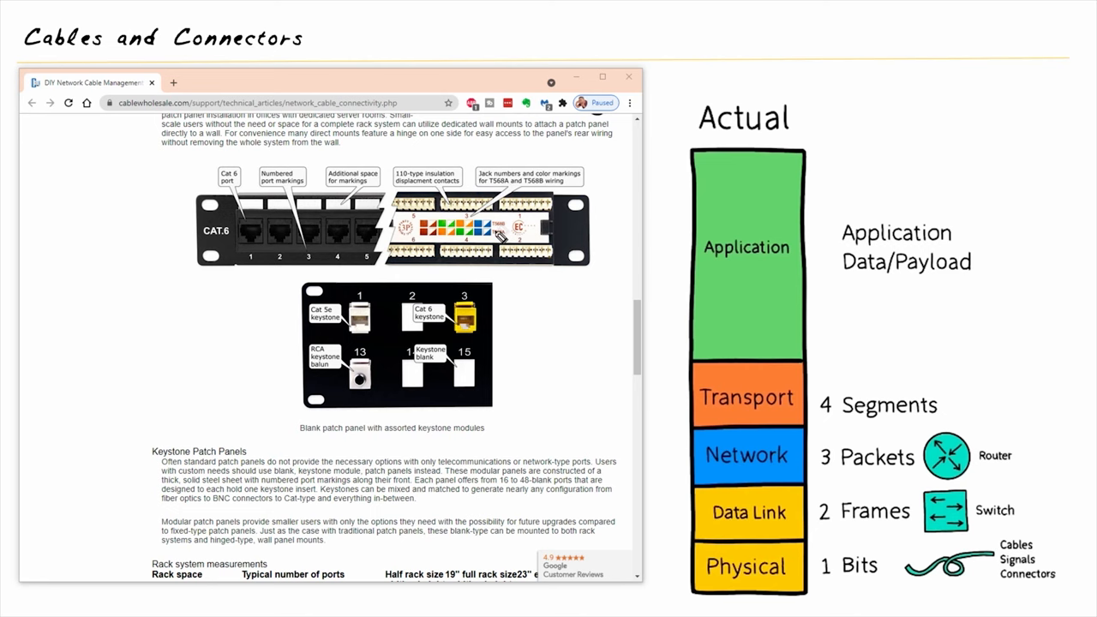
mouse_move(498, 221)
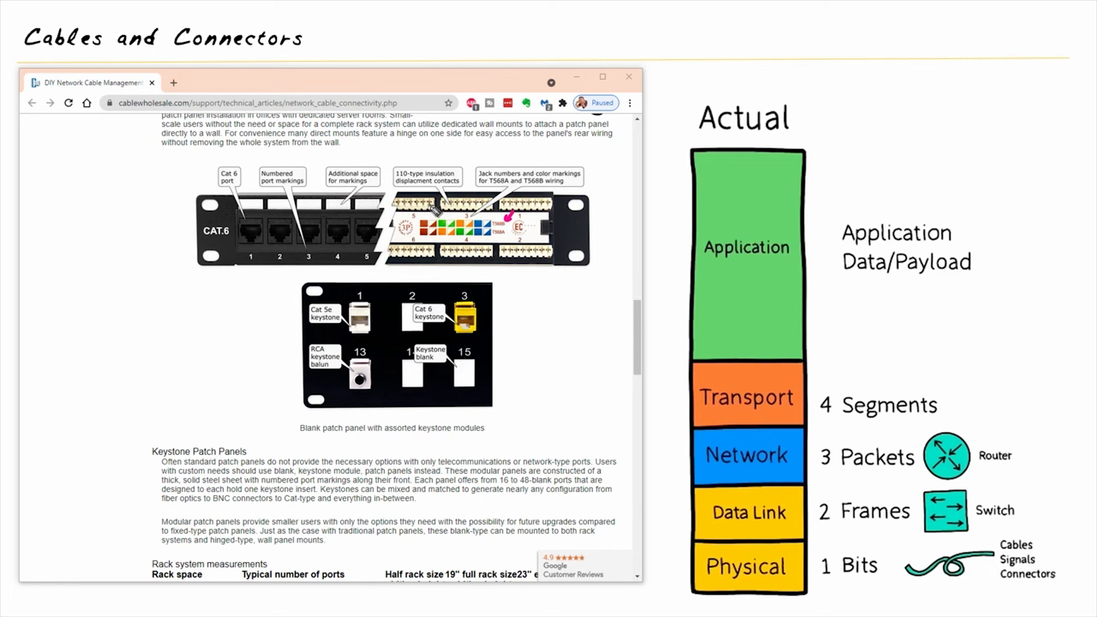
scroll(down, 3)
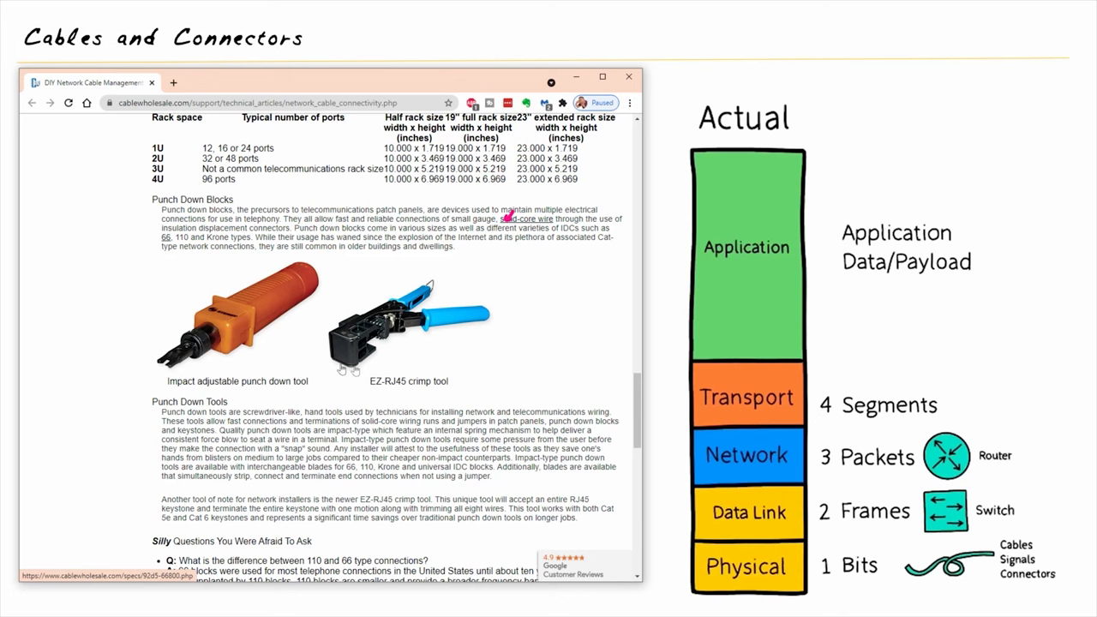